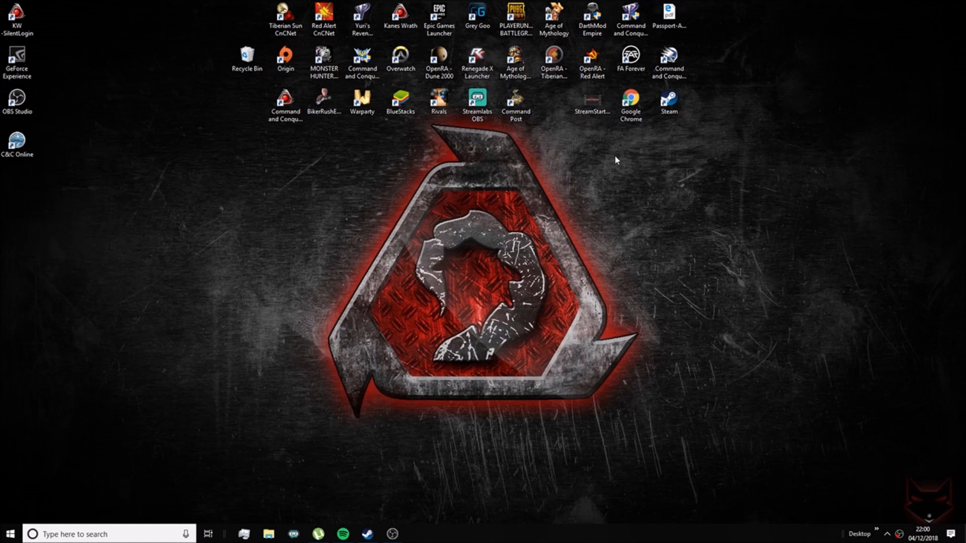
- Search Windows for 'blueStacks' and launch the emulator
type("blueStacks")
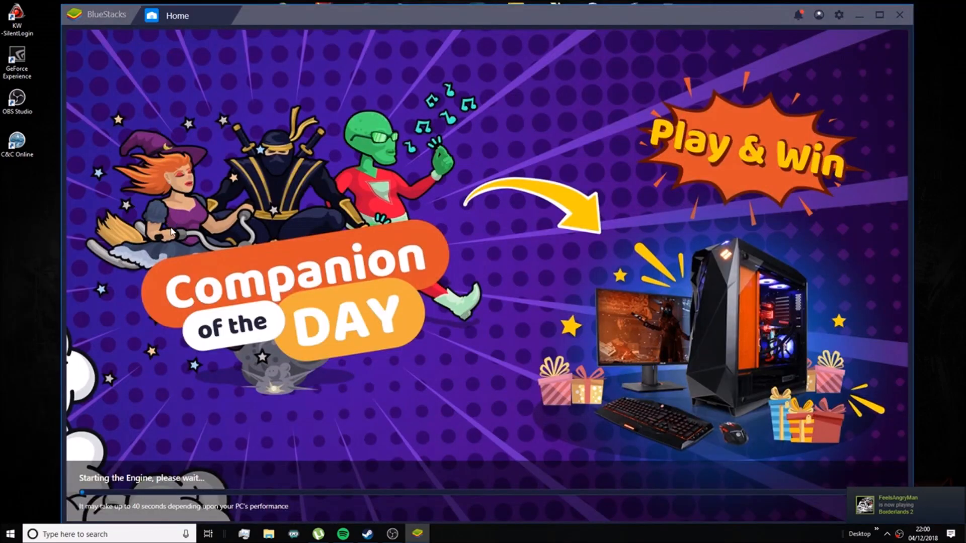
mouse_move(348, 185)
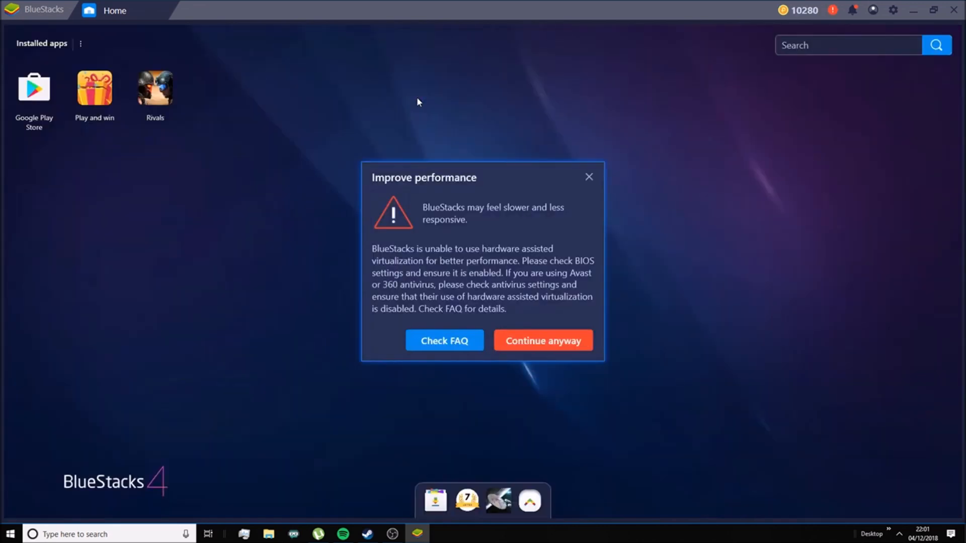
mouse_move(512, 256)
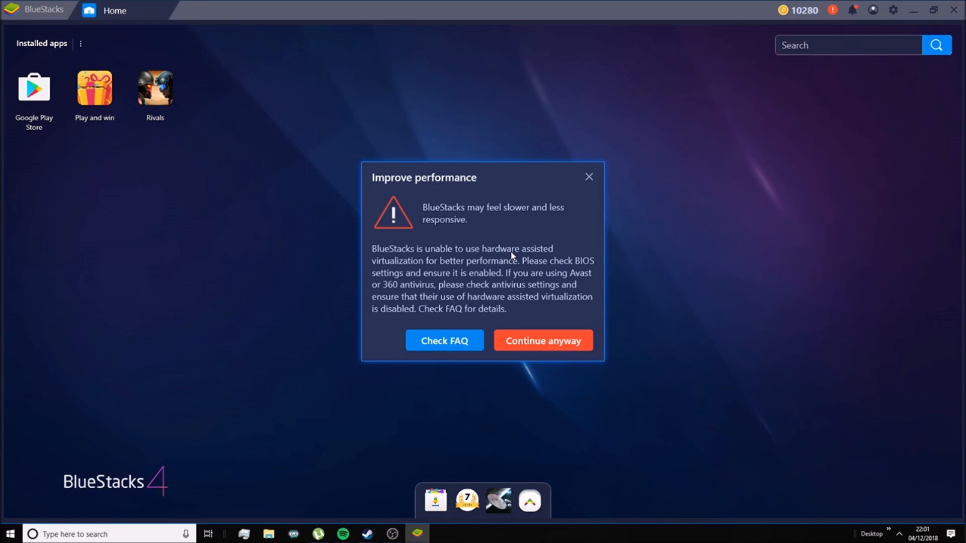
mouse_move(538, 333)
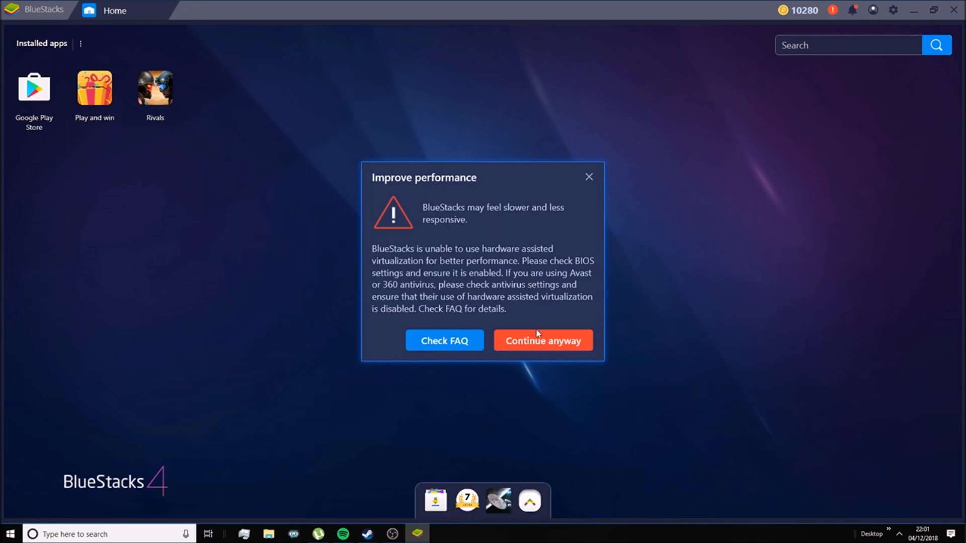
- Continue anyway past the Improve performance virtualization warning
left_click(542, 340)
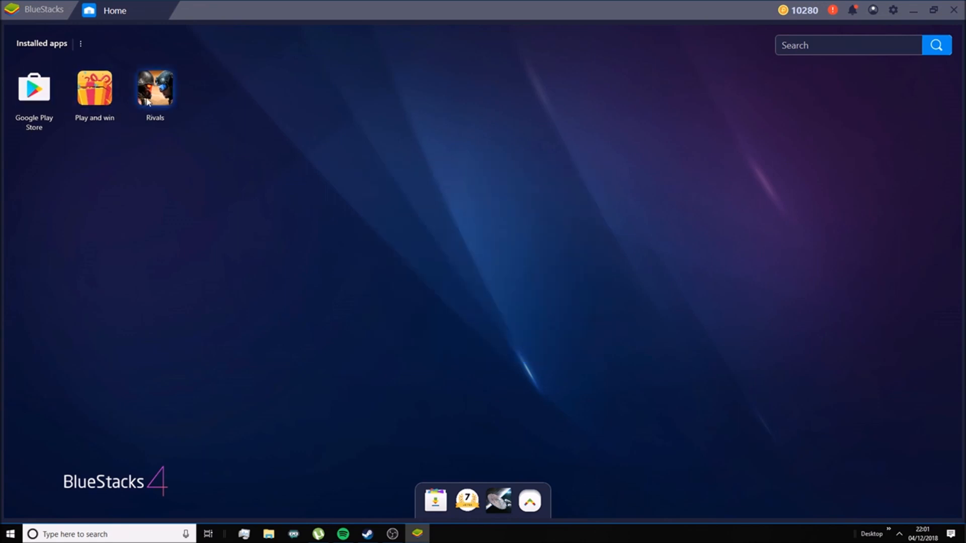
mouse_move(578, 71)
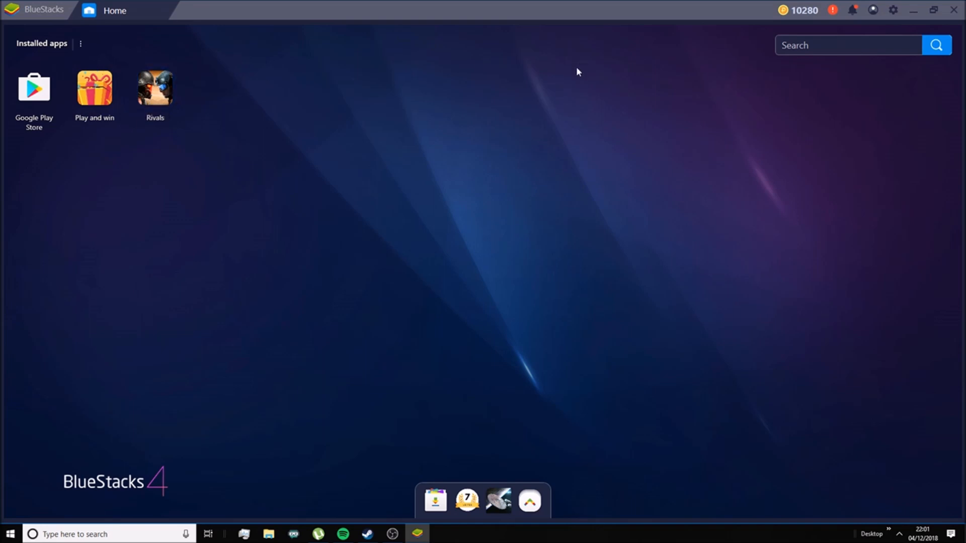
mouse_move(693, 33)
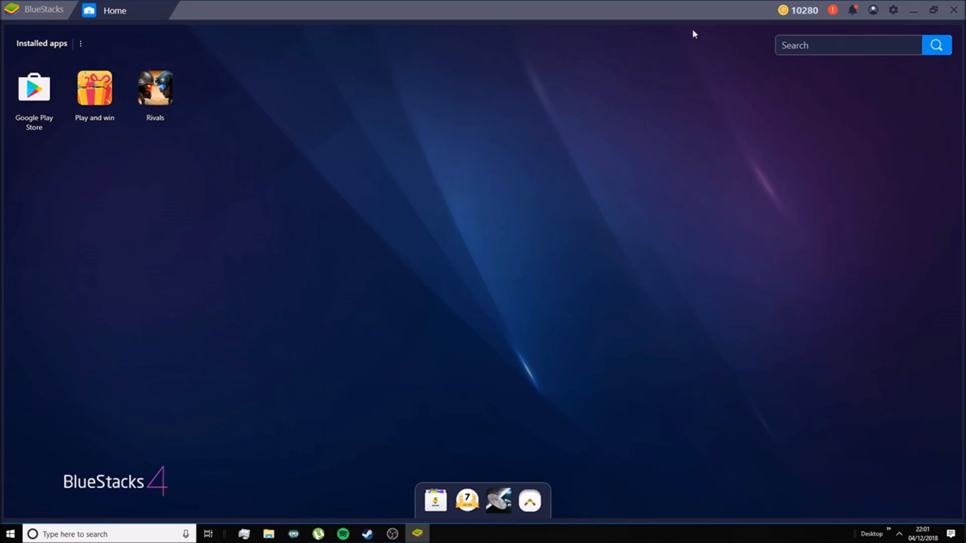
mouse_move(893, 11)
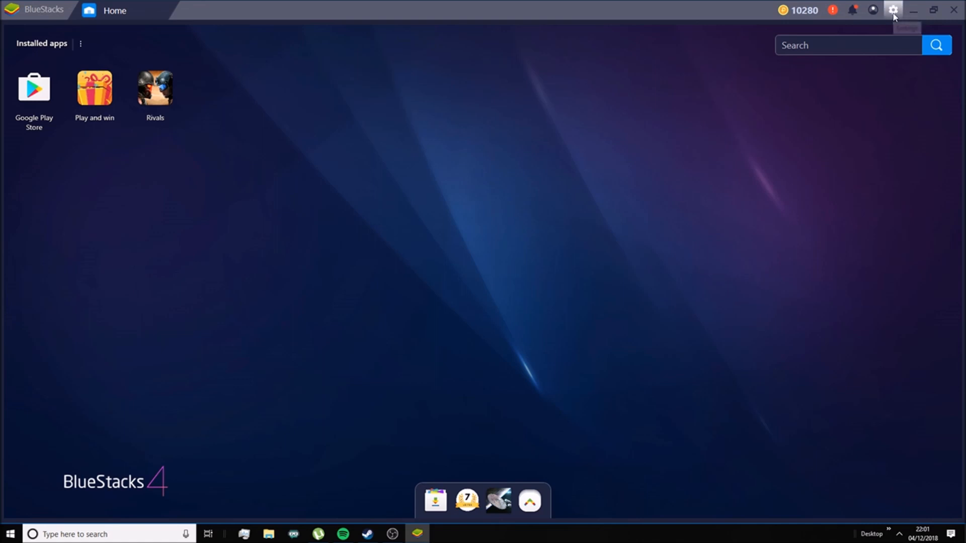
left_click(893, 10)
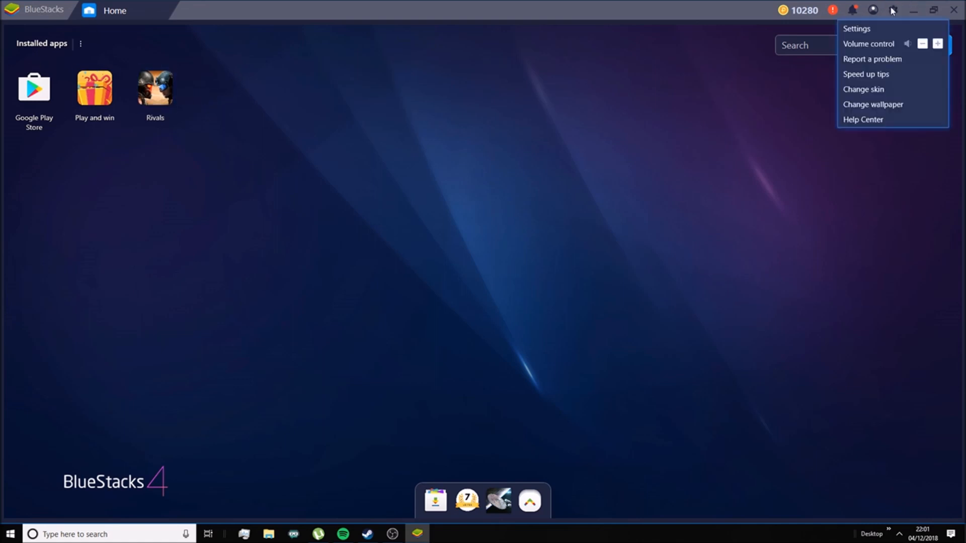
left_click(857, 28)
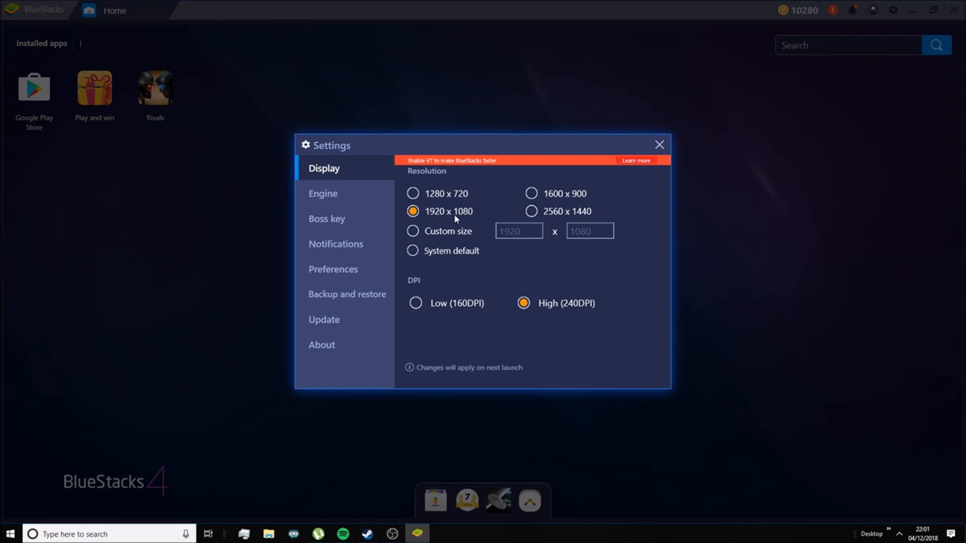
mouse_move(463, 221)
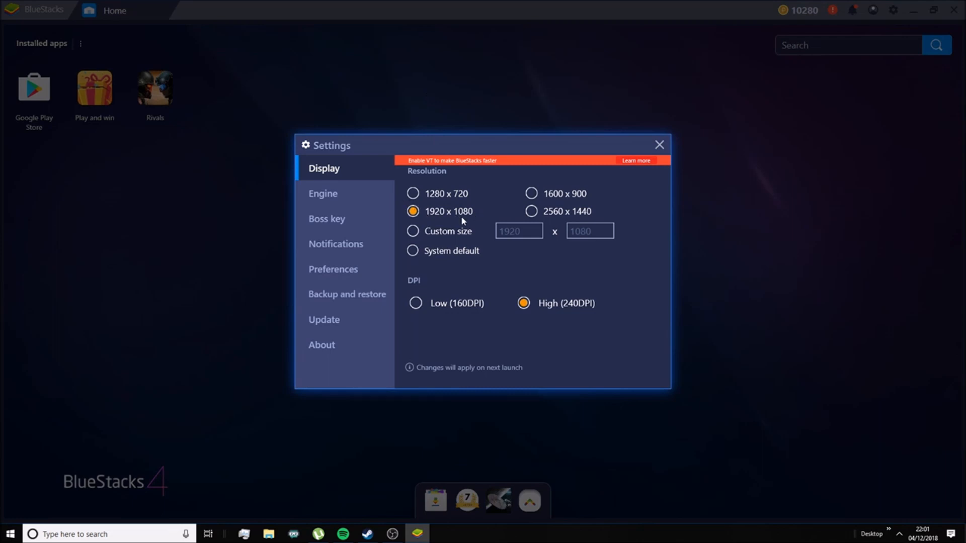
mouse_move(438, 222)
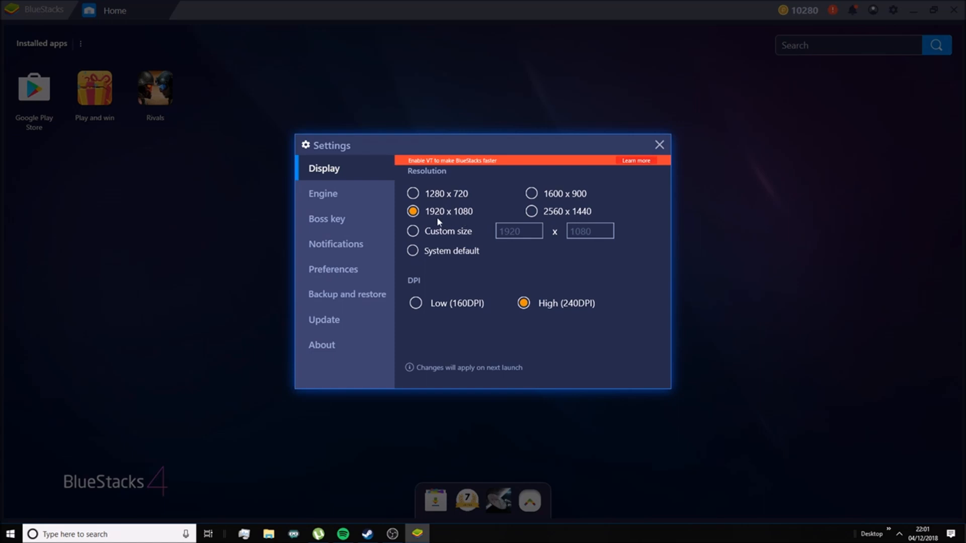
left_click(323, 193)
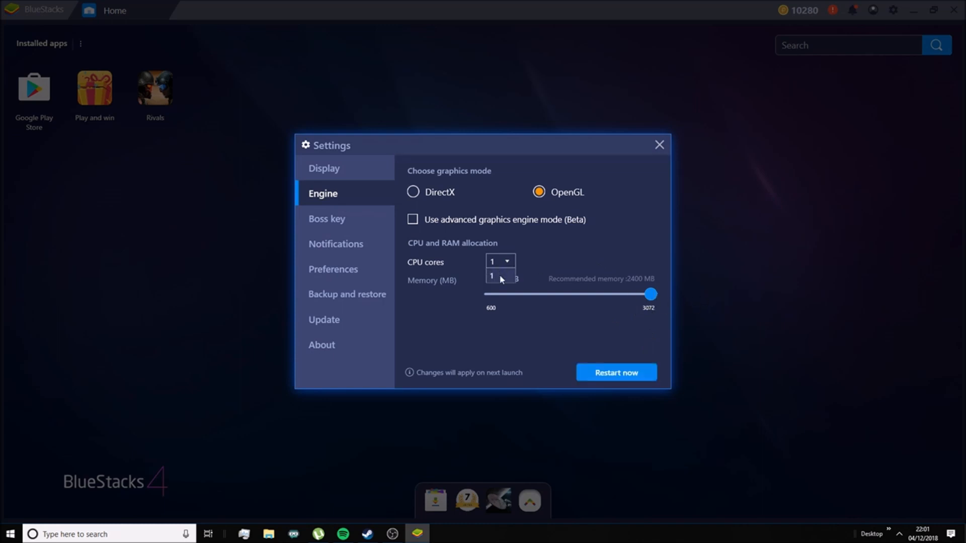
mouse_move(497, 283)
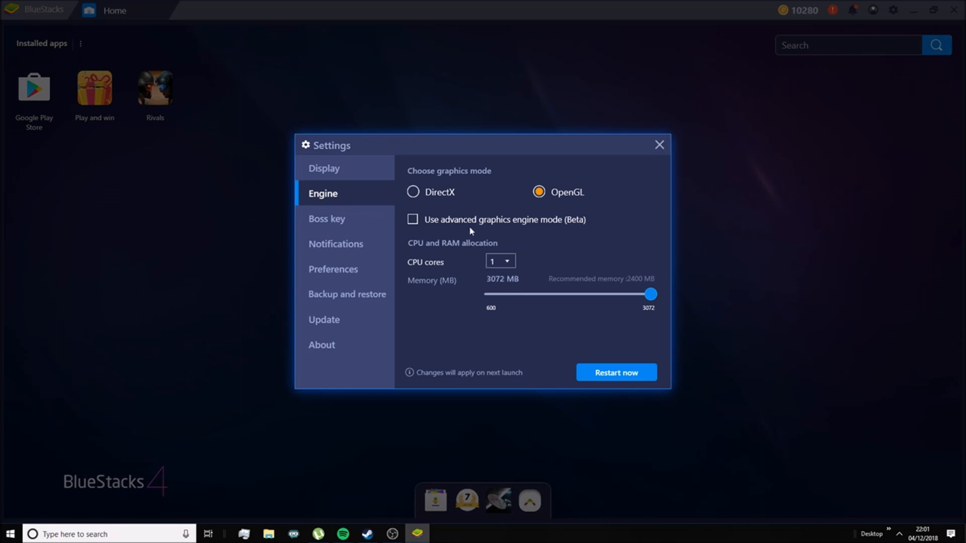
mouse_move(514, 238)
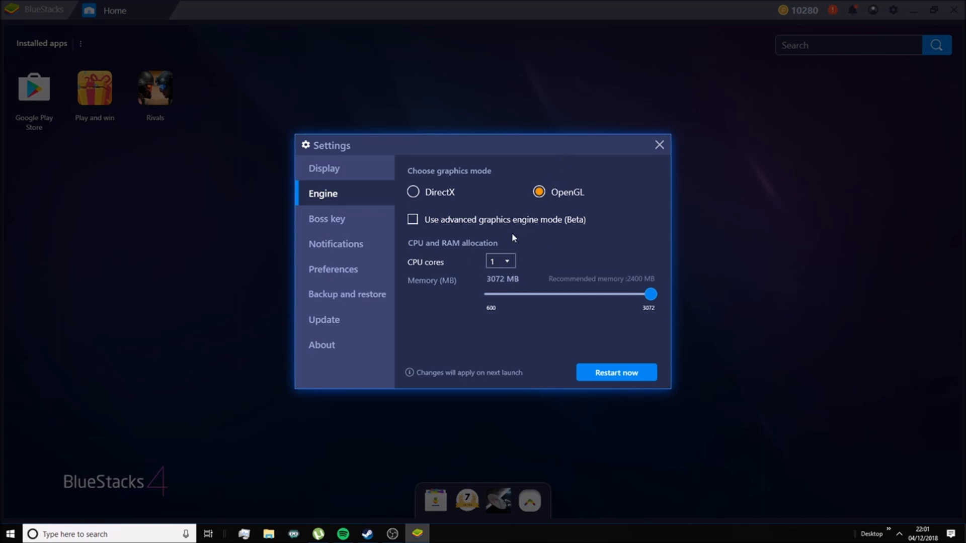
mouse_move(519, 224)
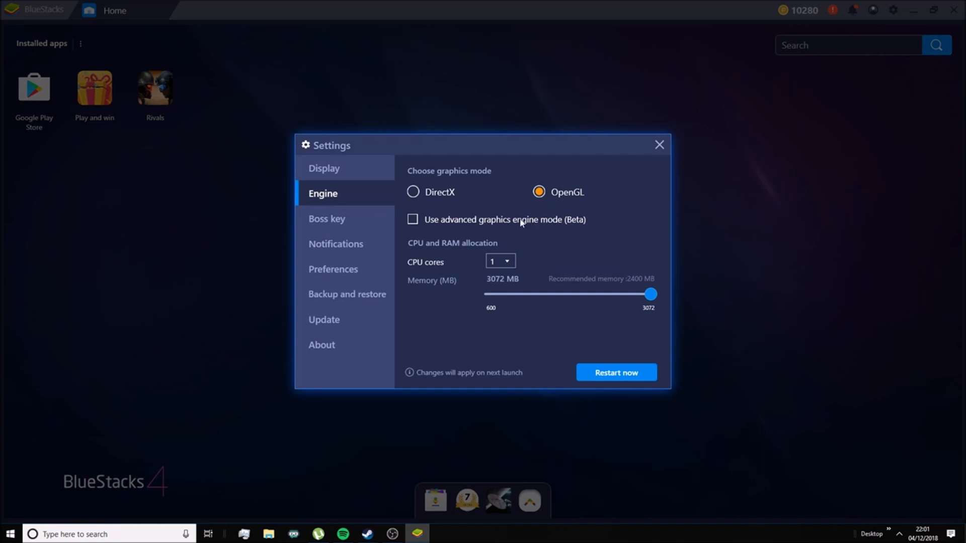
left_click(333, 270)
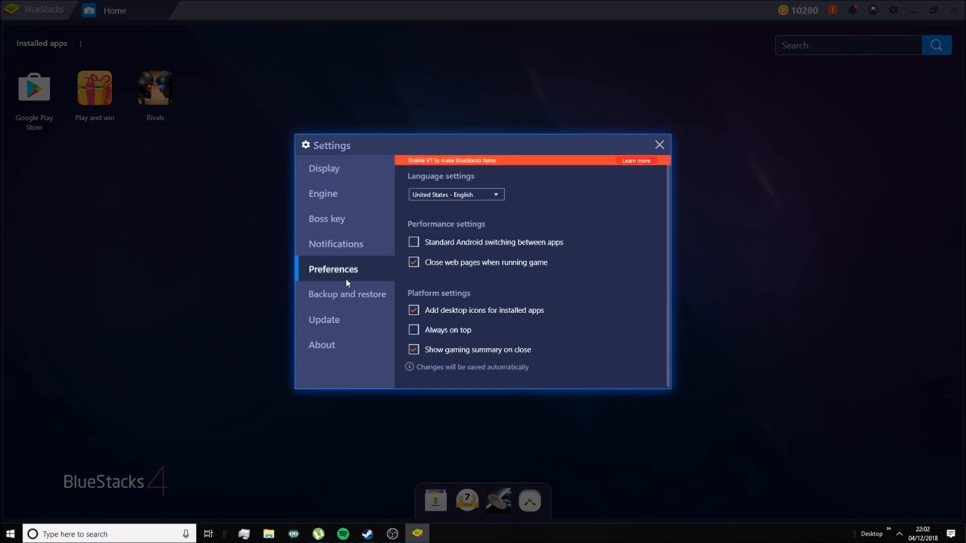
left_click(321, 344)
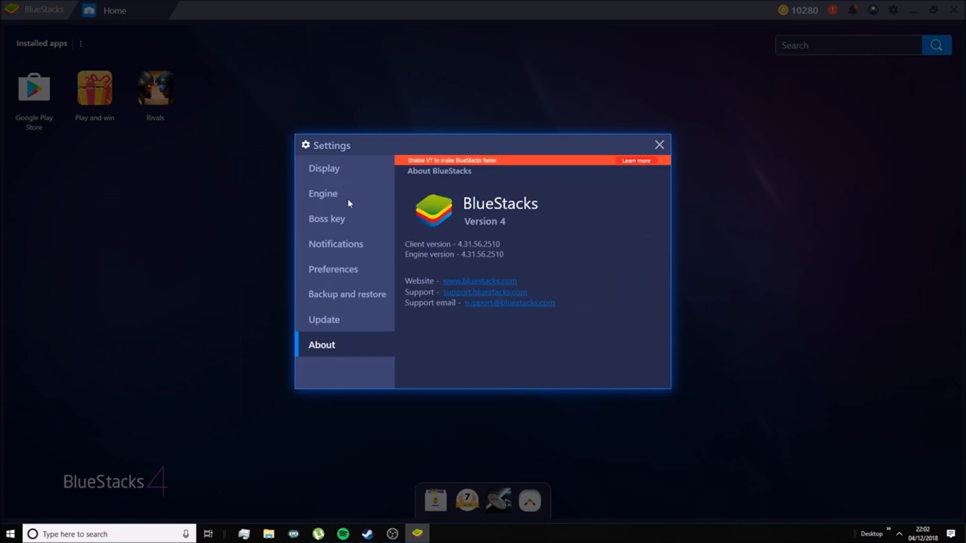
left_click(323, 193)
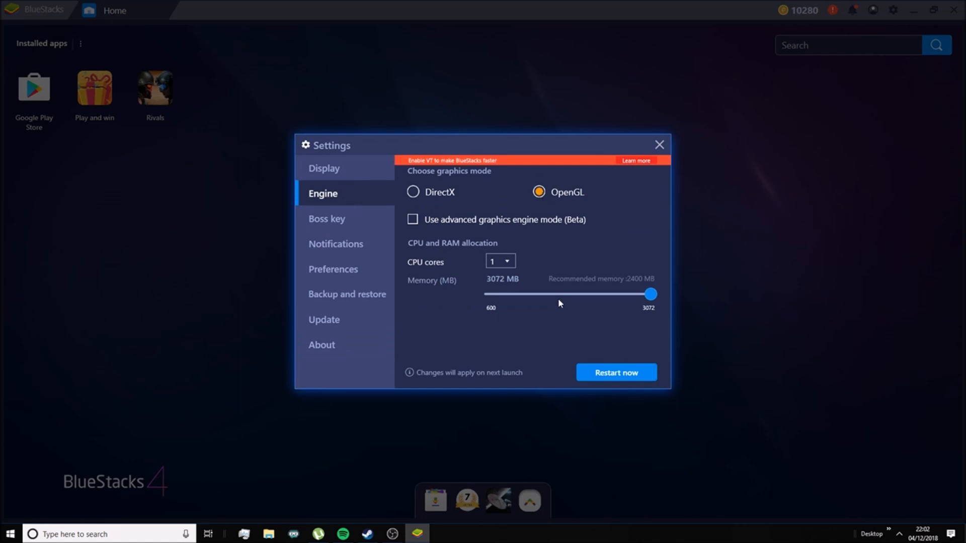
left_click(324, 168)
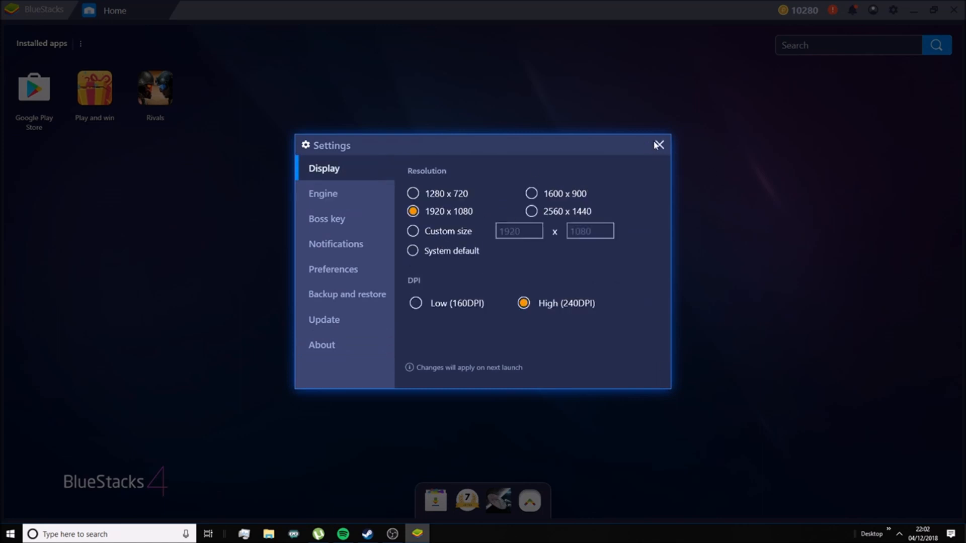
left_click(657, 145)
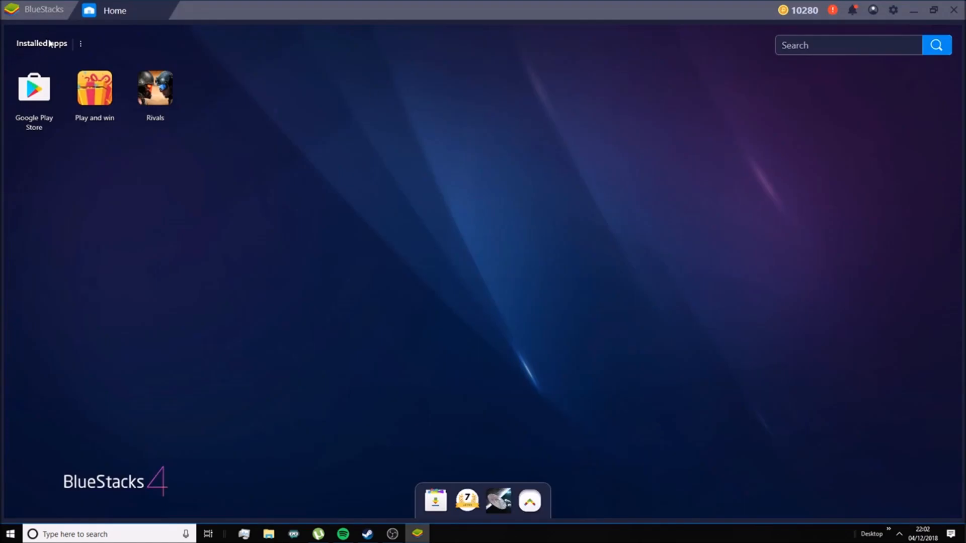
- Find Command & Conquer: Rivals PVP via the Rivals search history and launch it
left_click(34, 89)
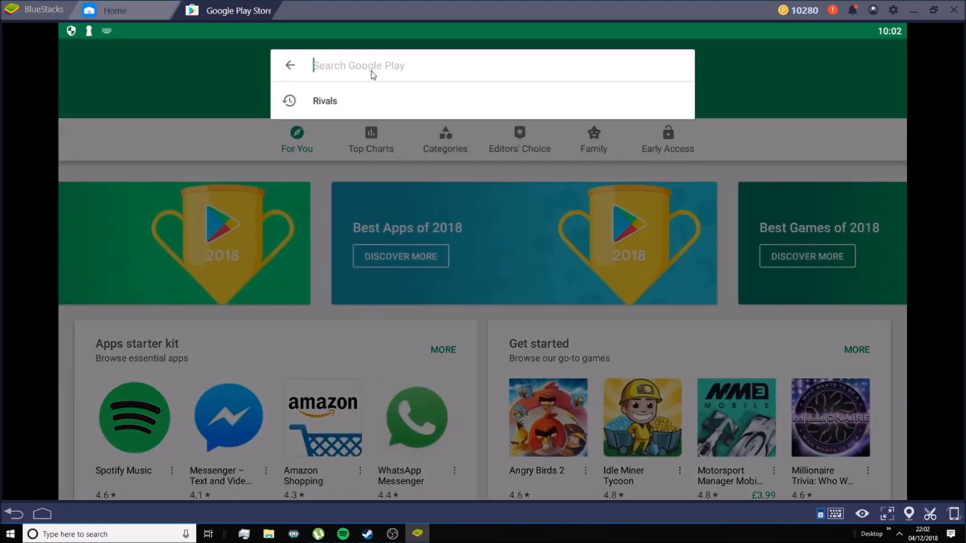
left_click(325, 101)
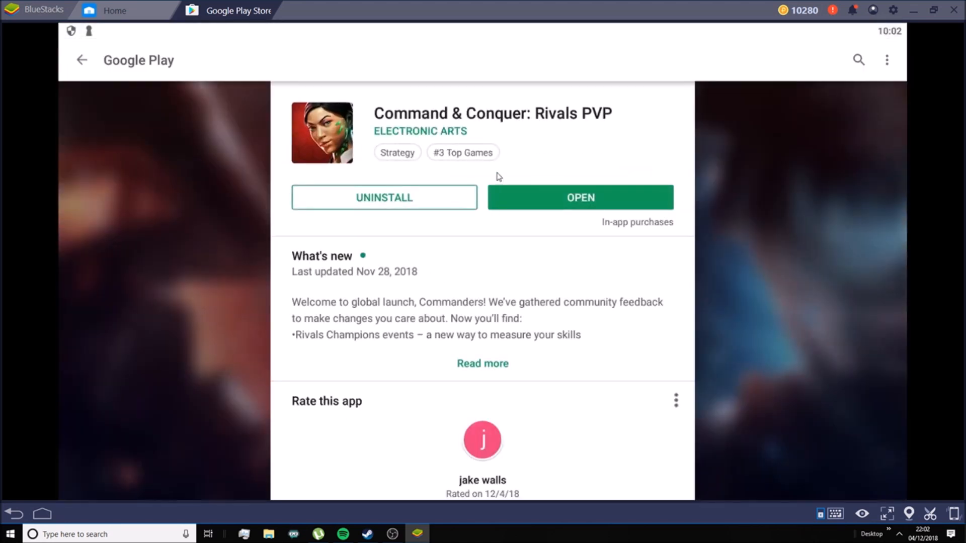
scroll("down", 3)
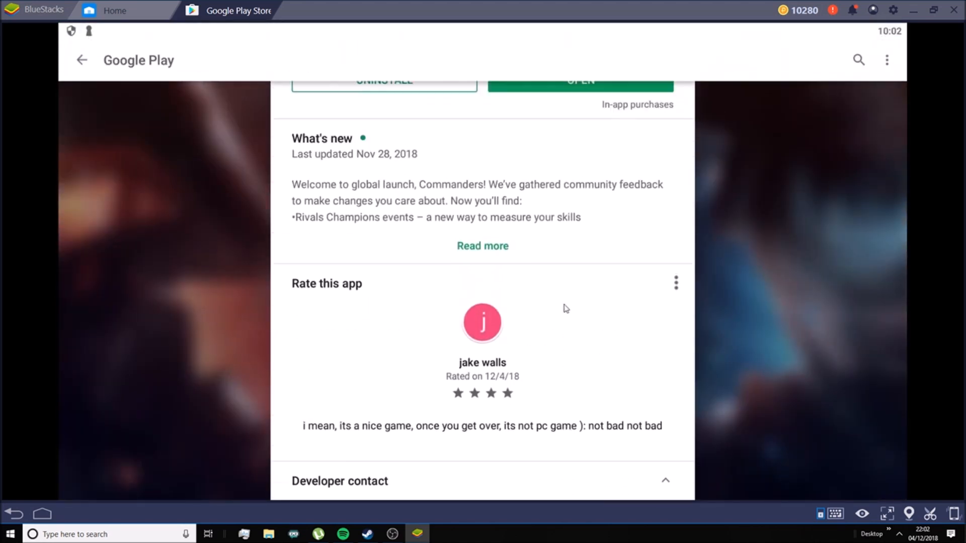
left_click(580, 80)
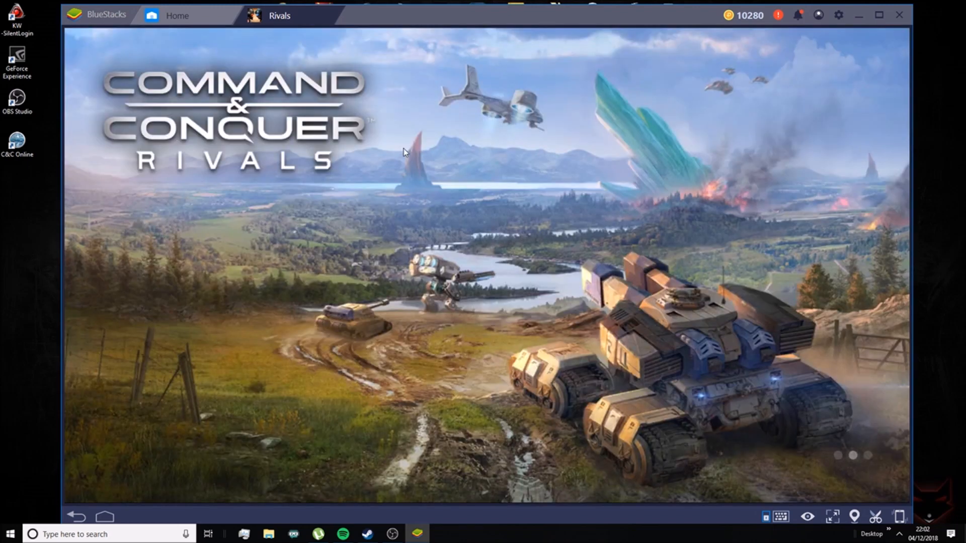
- Tap through the Rivals splash screen to load the Home tab
left_click(832, 517)
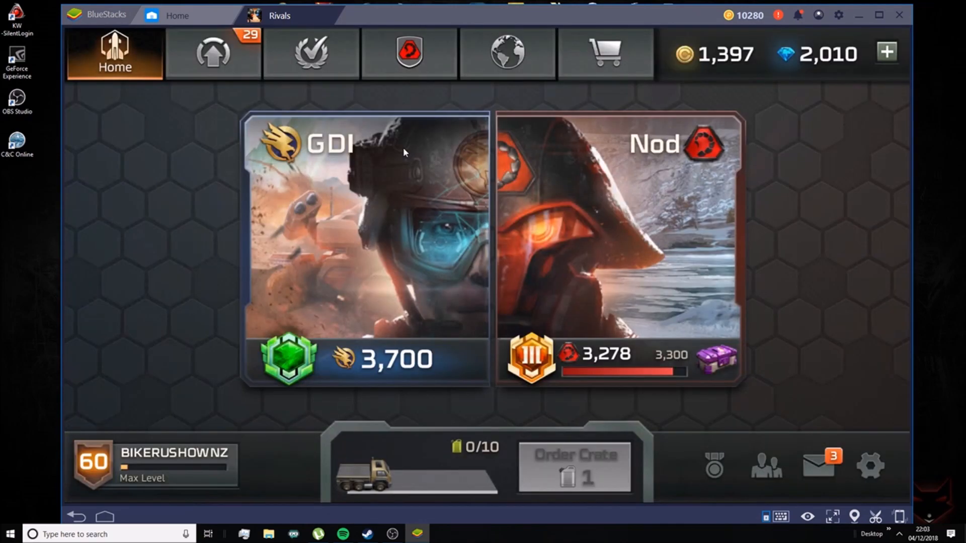
key("f11")
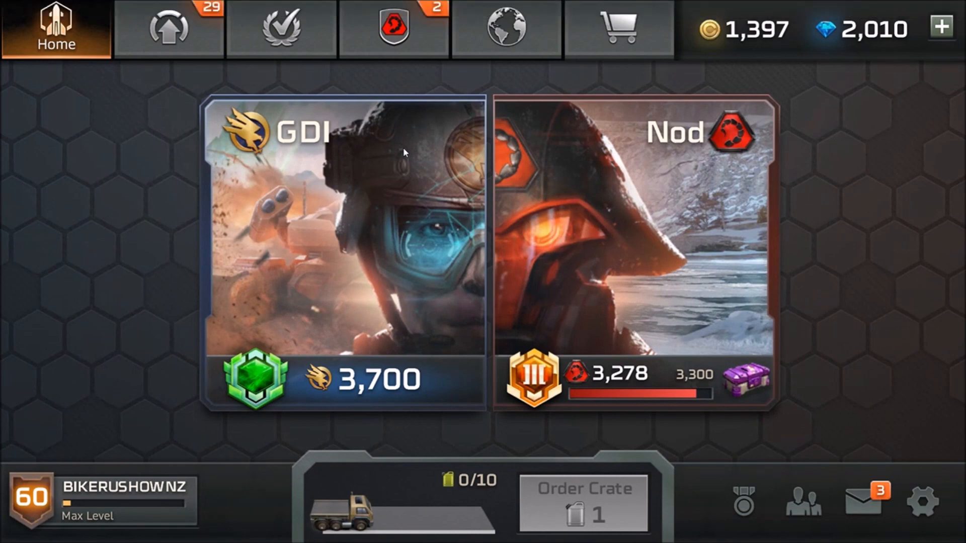
mouse_move(249, 290)
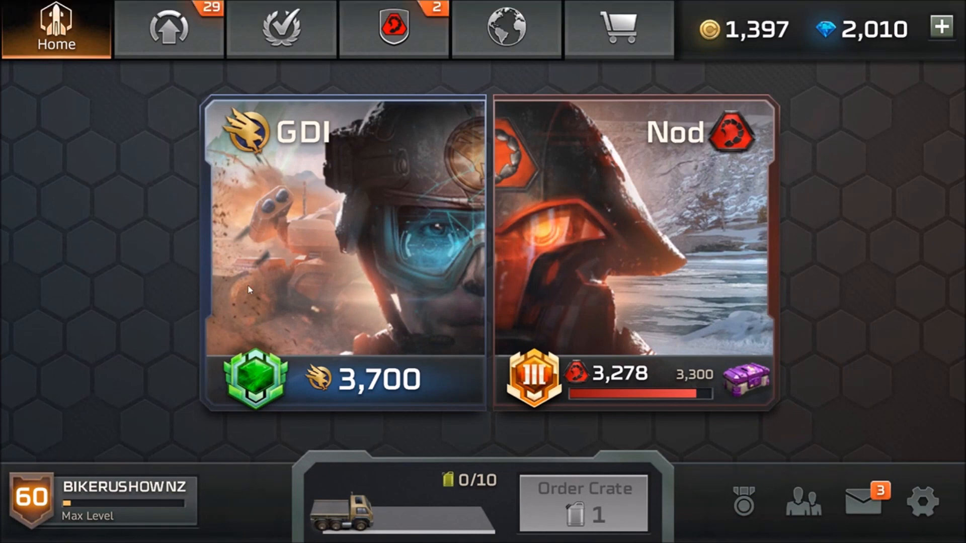
mouse_move(38, 500)
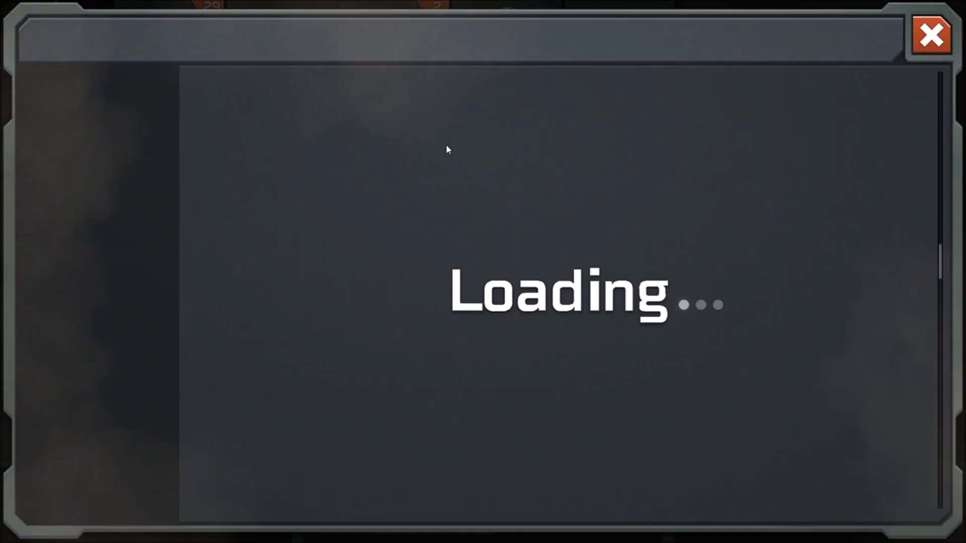
mouse_move(148, 214)
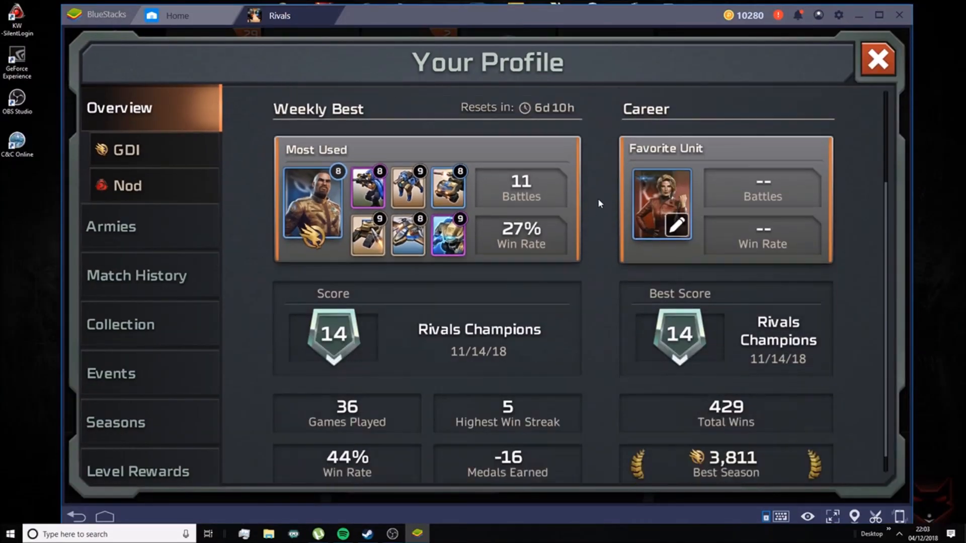
left_click(877, 59)
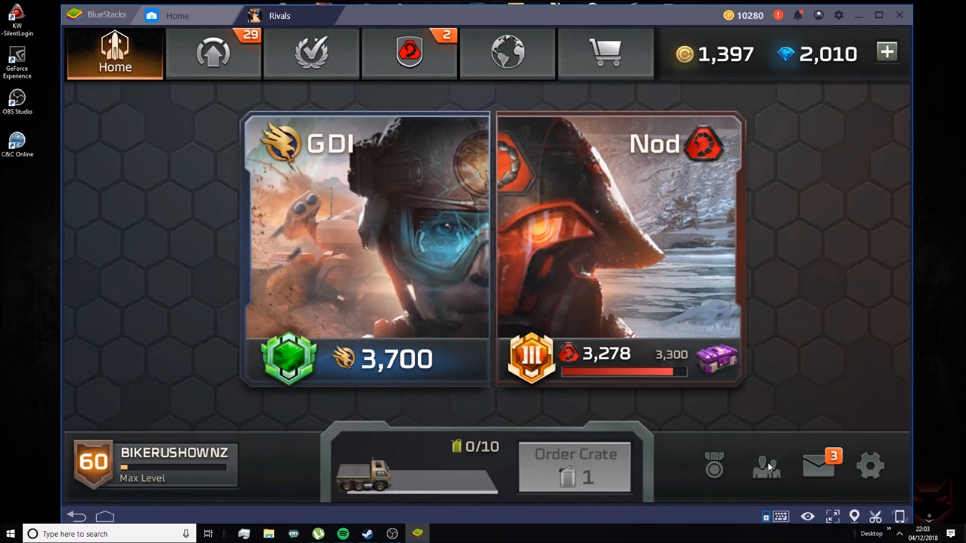
left_click(766, 466)
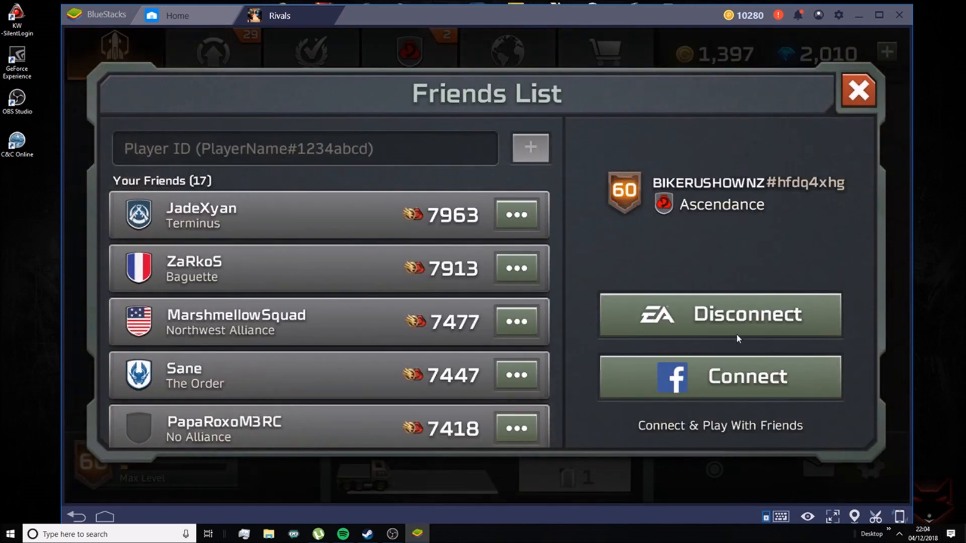
mouse_move(702, 350)
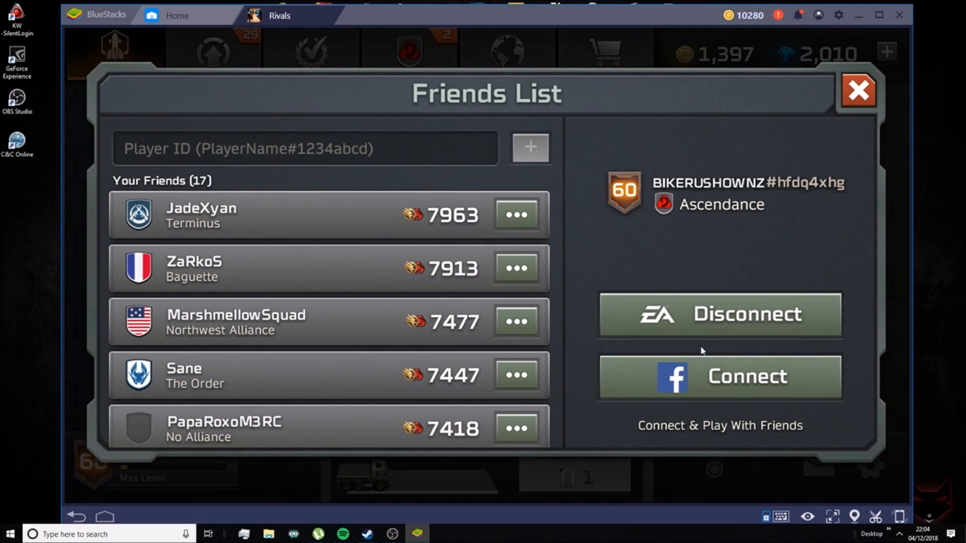
left_click(858, 90)
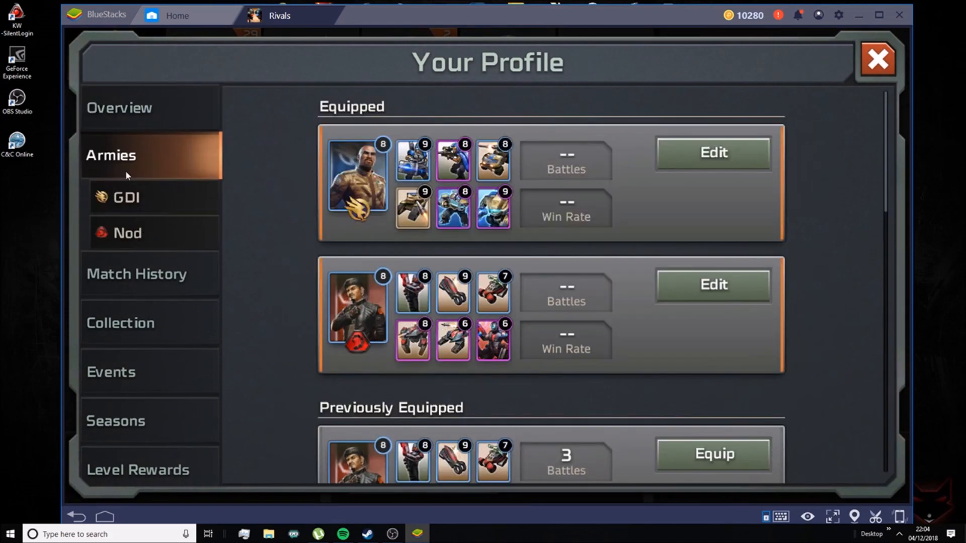
left_click(878, 59)
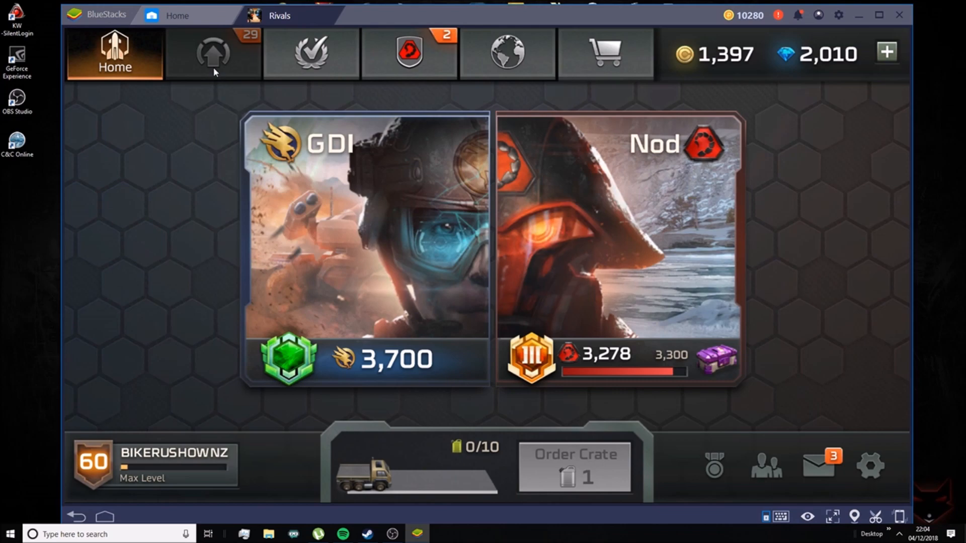
- Browse the Upgrade and Bounties screens, then view Alliance card requests
left_click(212, 53)
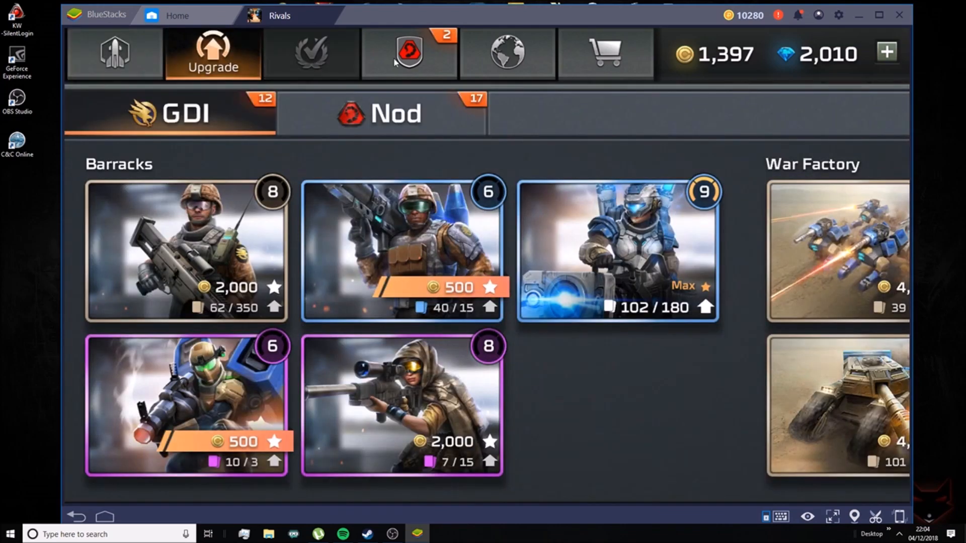
left_click(311, 55)
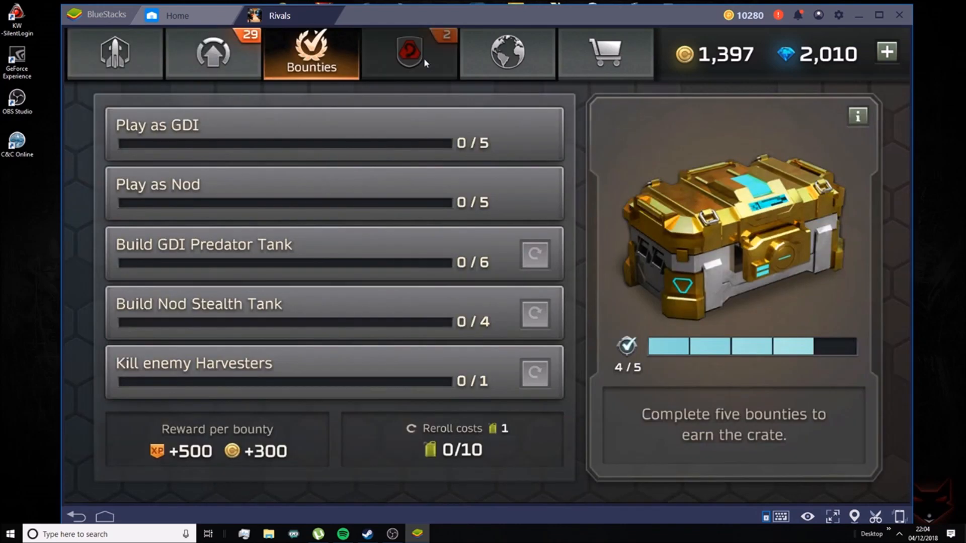
left_click(408, 53)
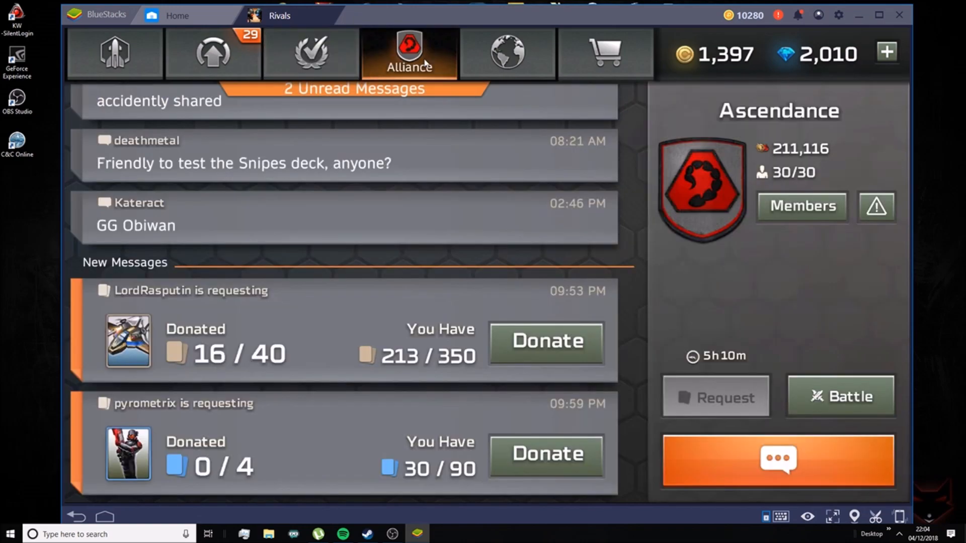
- Donate cards to two alliance requests, check Network activity, and return Home
left_click(544, 342)
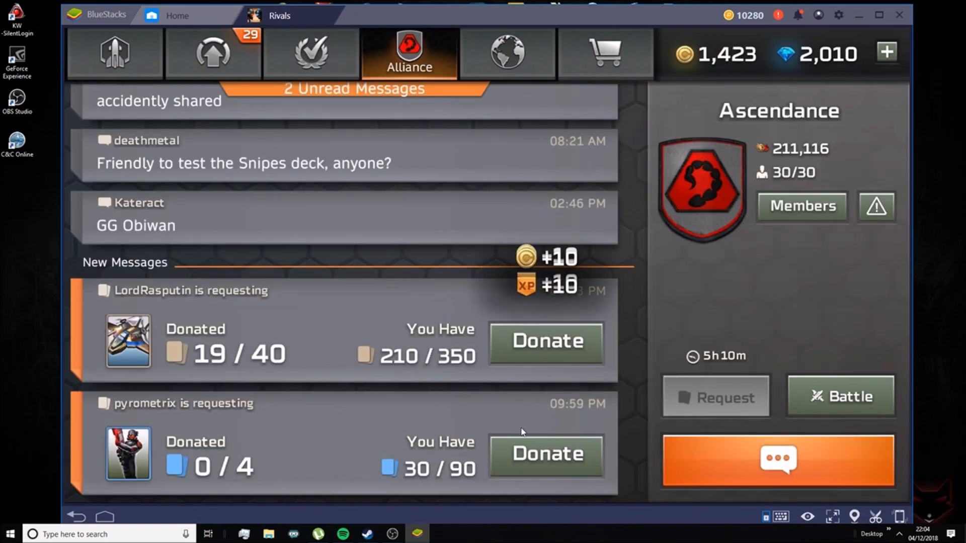
left_click(545, 455)
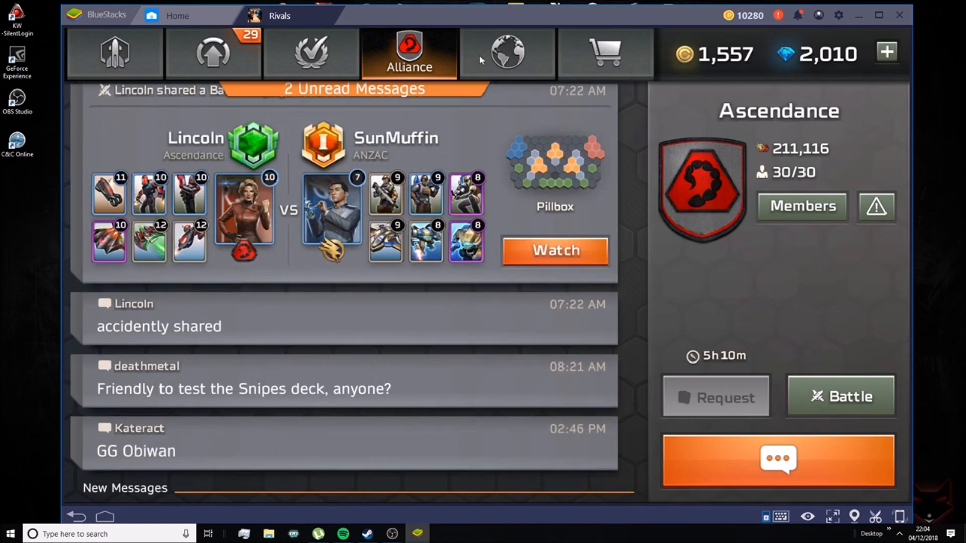
left_click(506, 54)
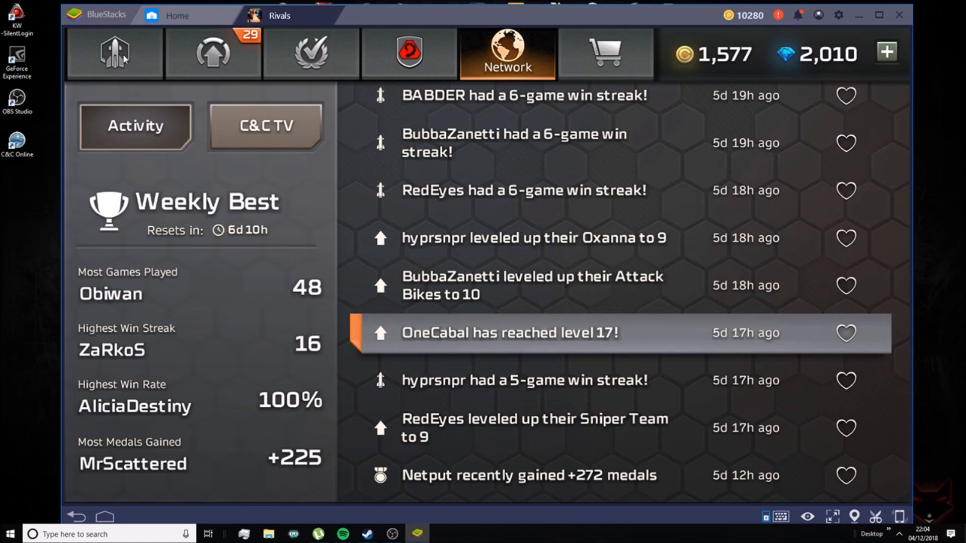
left_click(113, 53)
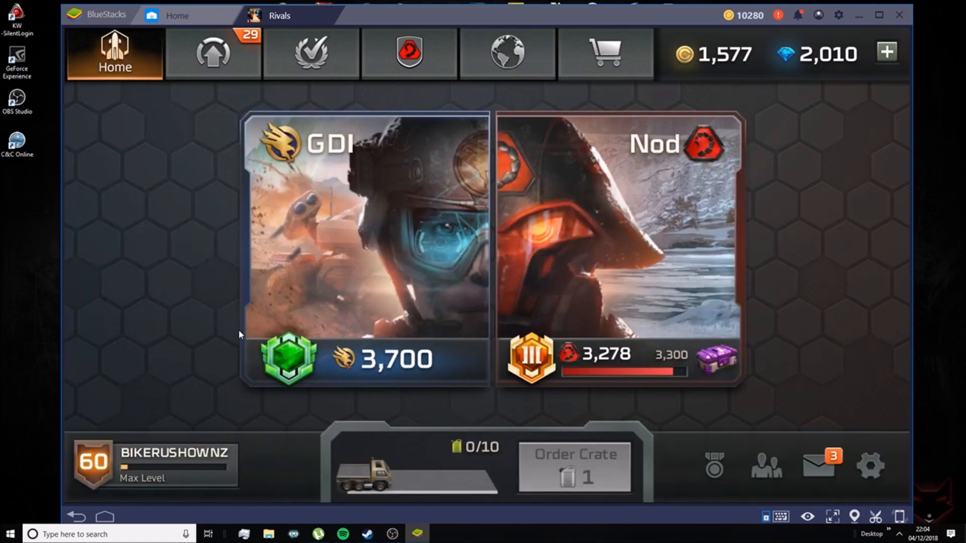